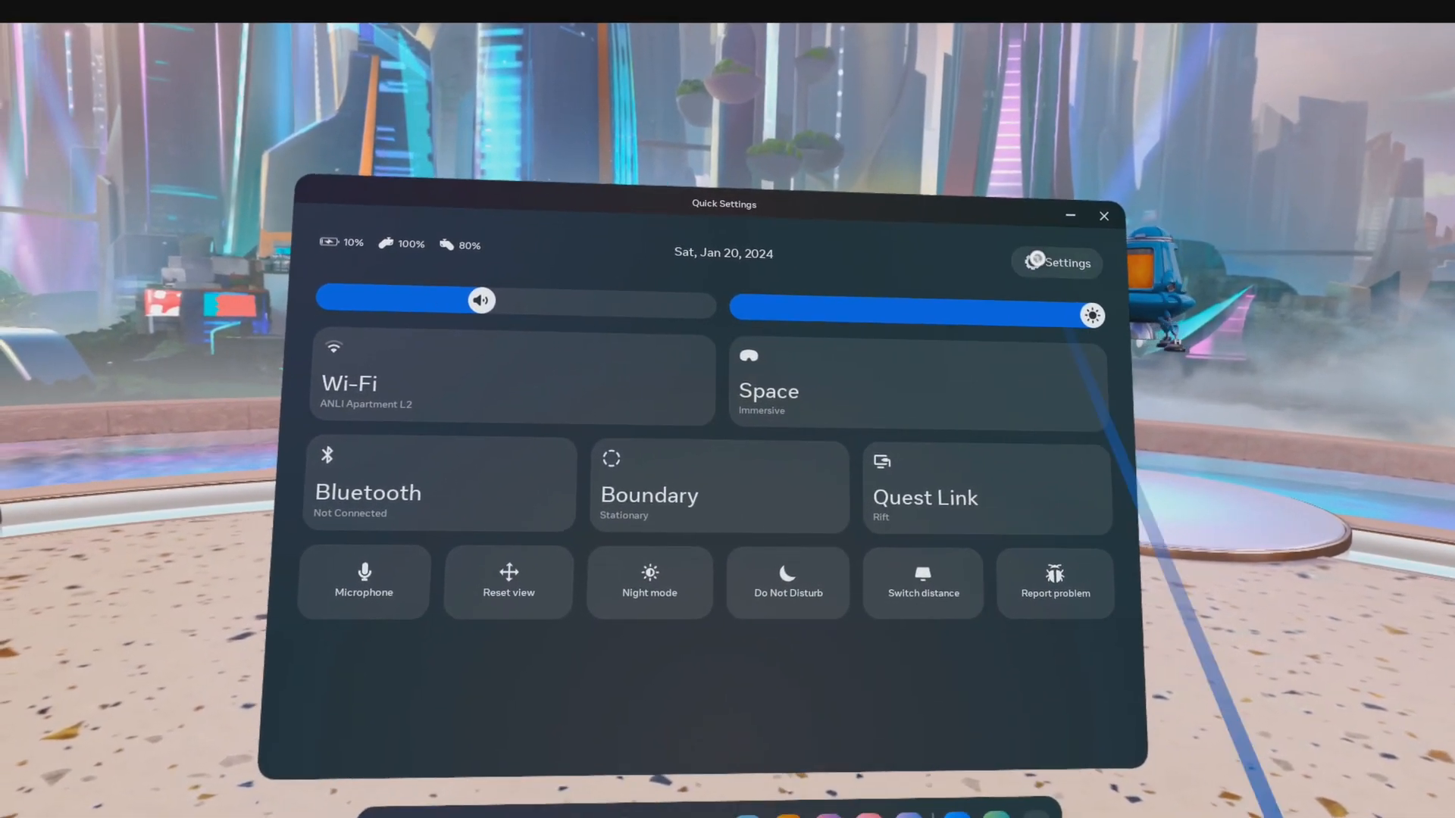
# Reach the Passthrough options under Physical Space in the headset's full Settings.
pyautogui.click(720, 486)
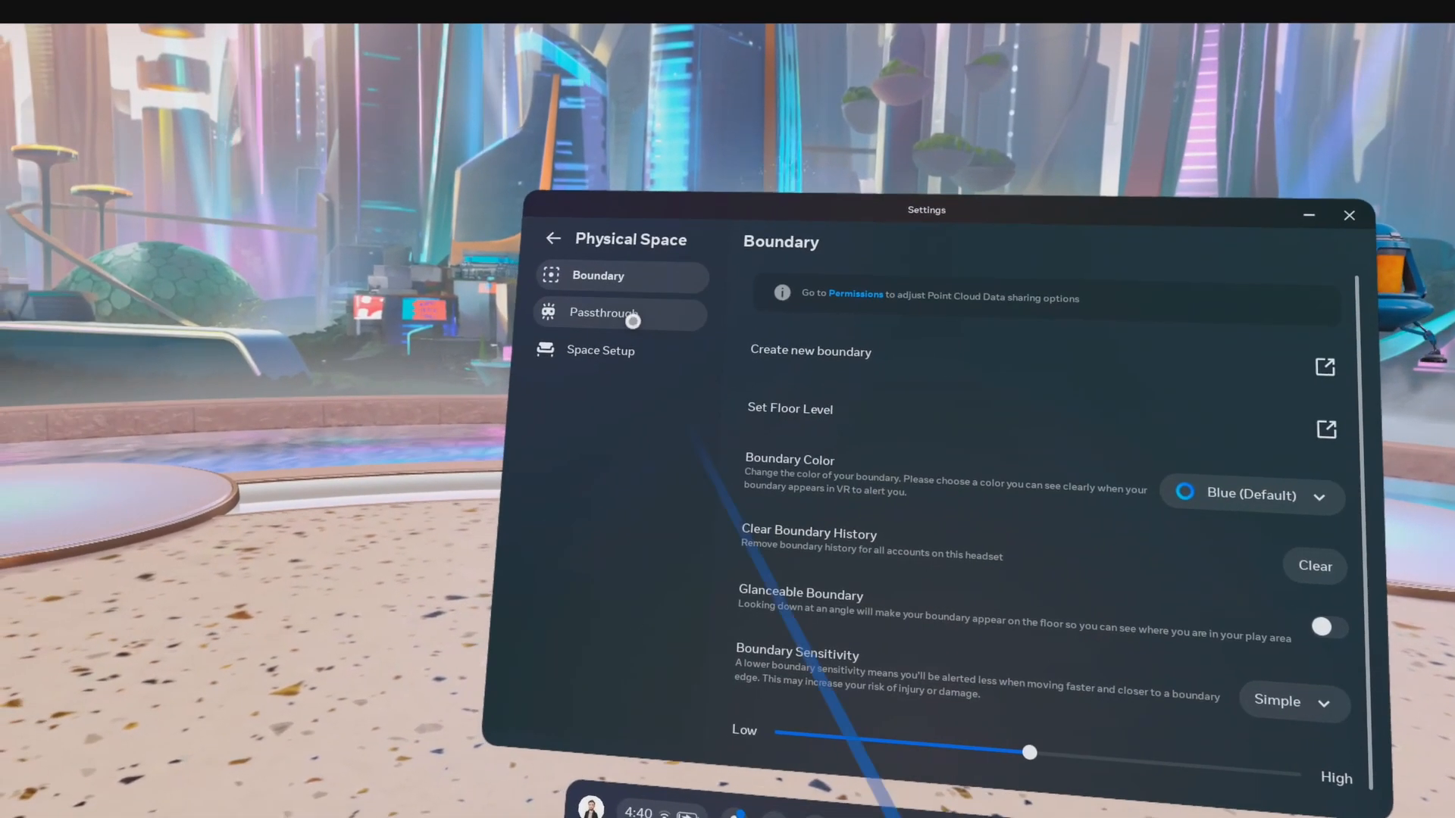
pyautogui.click(622, 313)
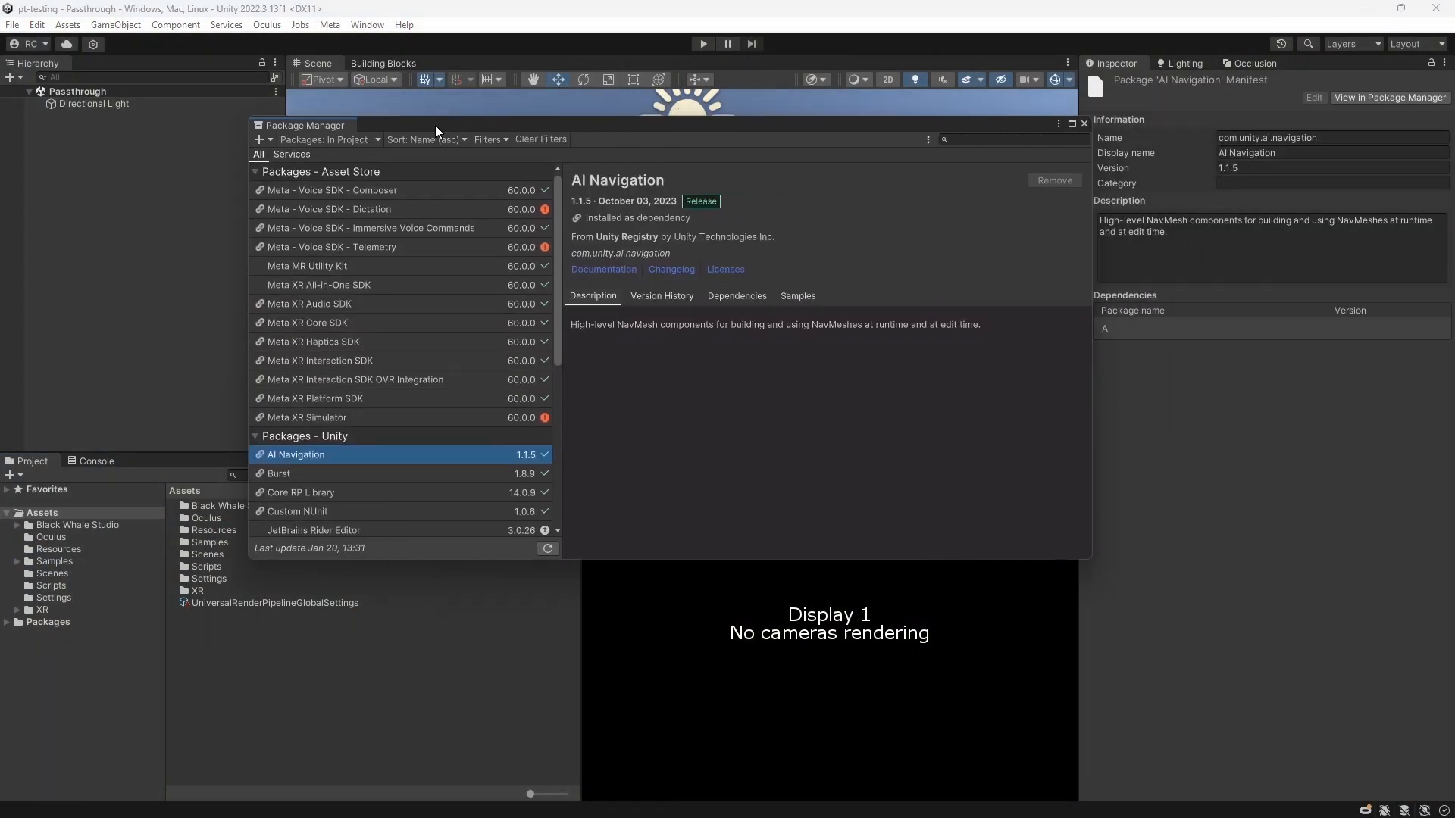
# Show the Meta XR All-in-One SDK details with its bundled dependency packages.
pyautogui.click(318, 285)
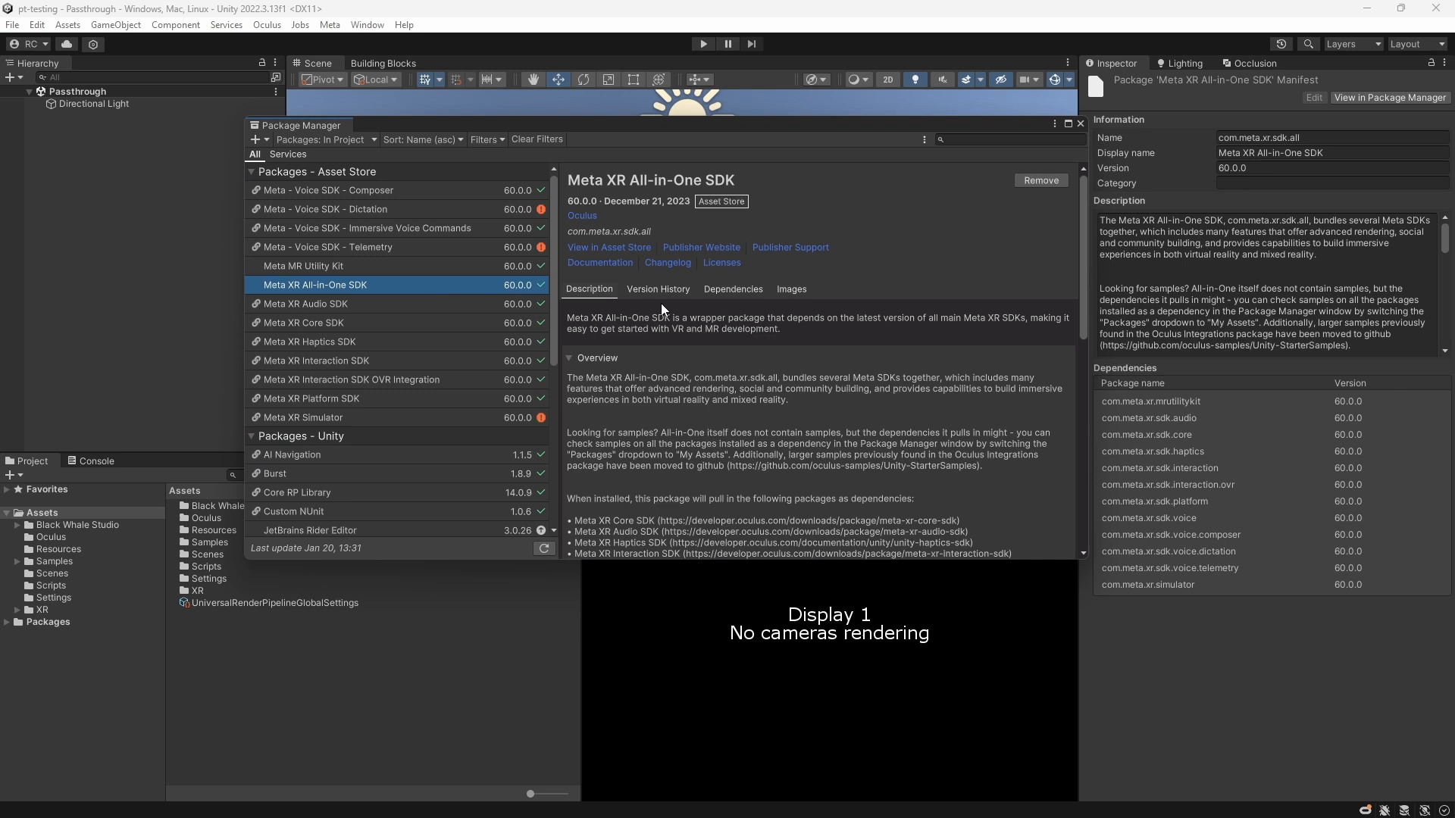
pyautogui.moveTo(963, 219)
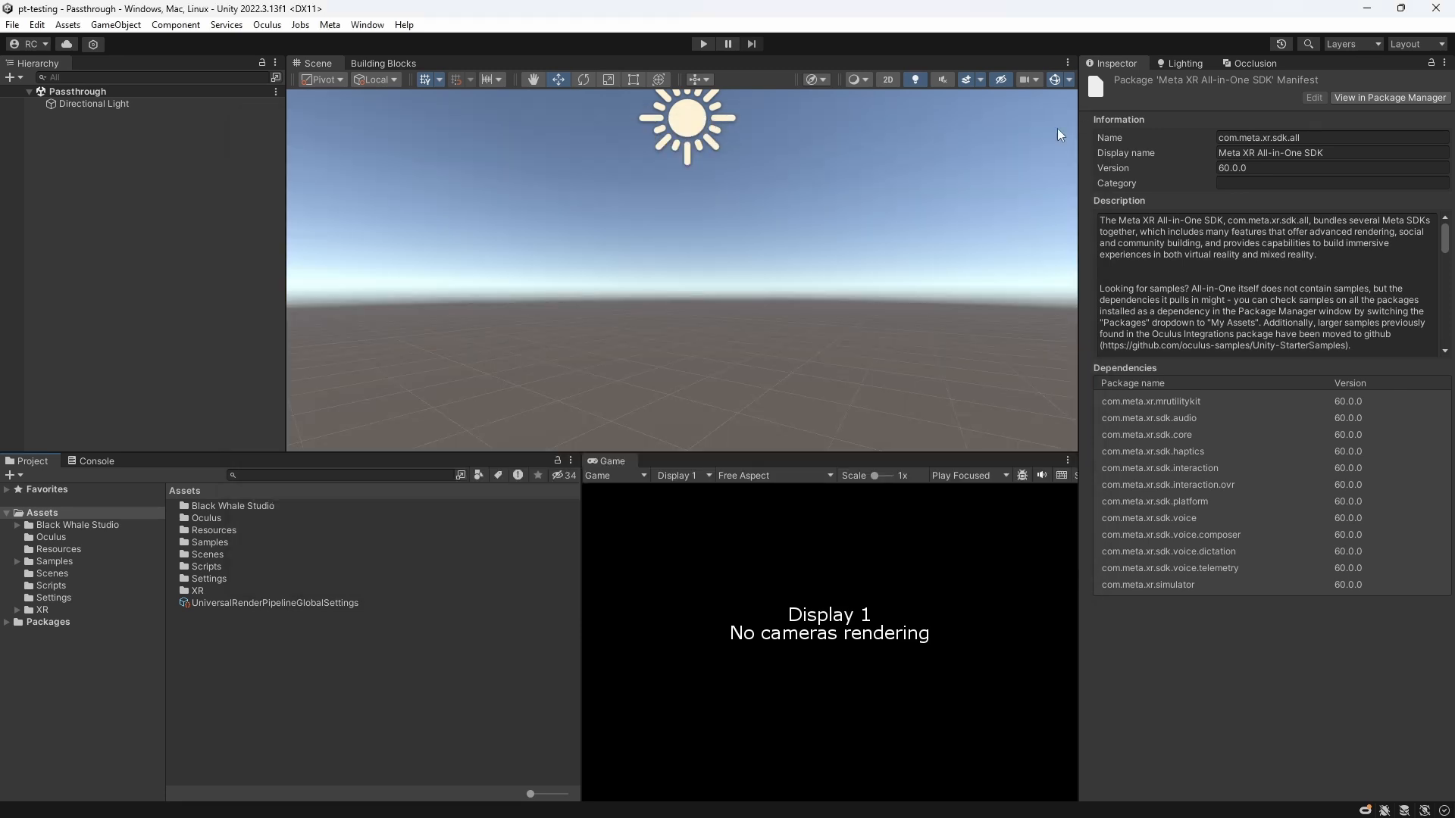
# Find the OVRCameraRig prefab by searching 'ovr cam' and add it to the Passthrough scene.
pyautogui.click(315, 474)
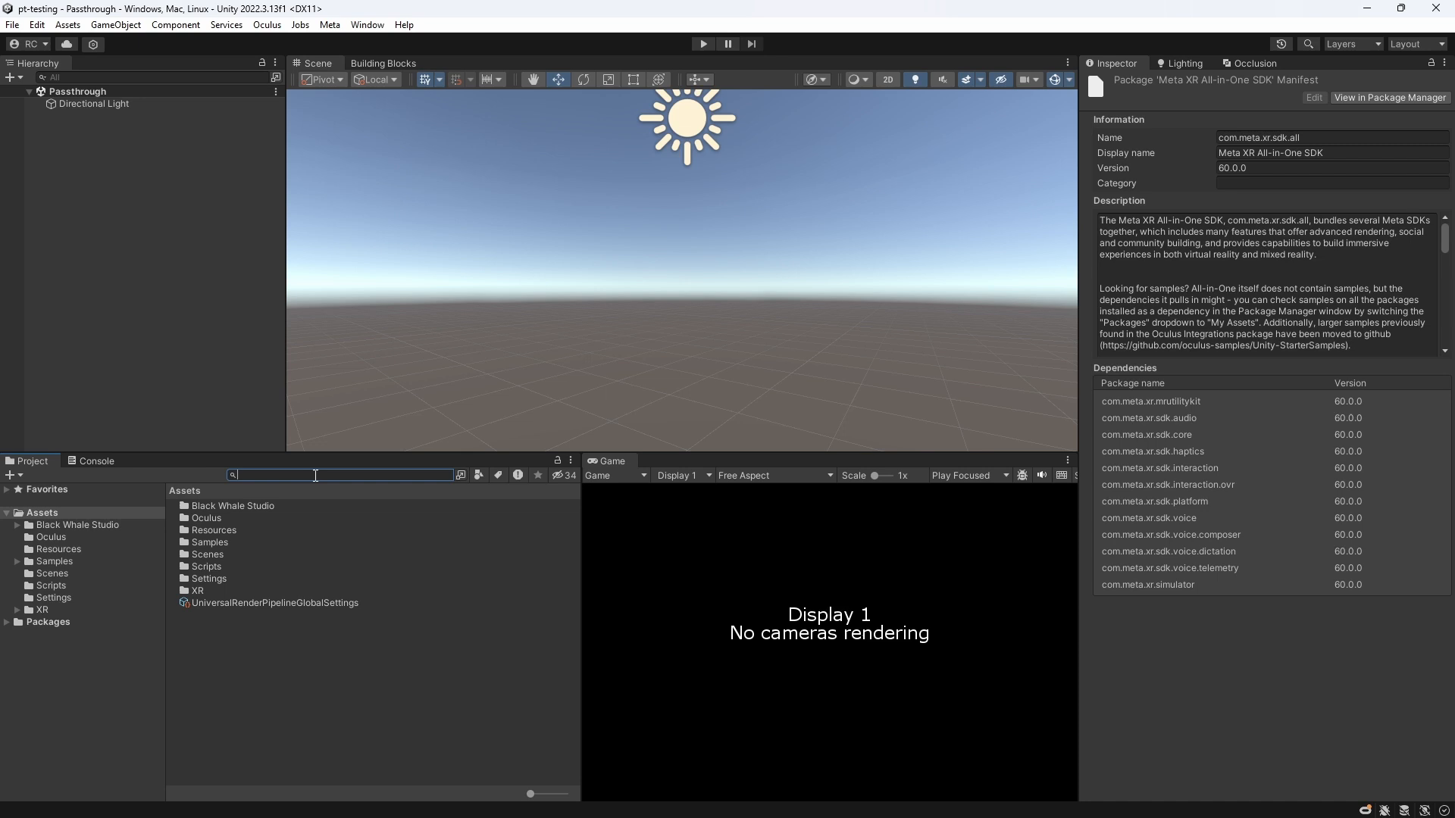
pyautogui.write('ovr cam')
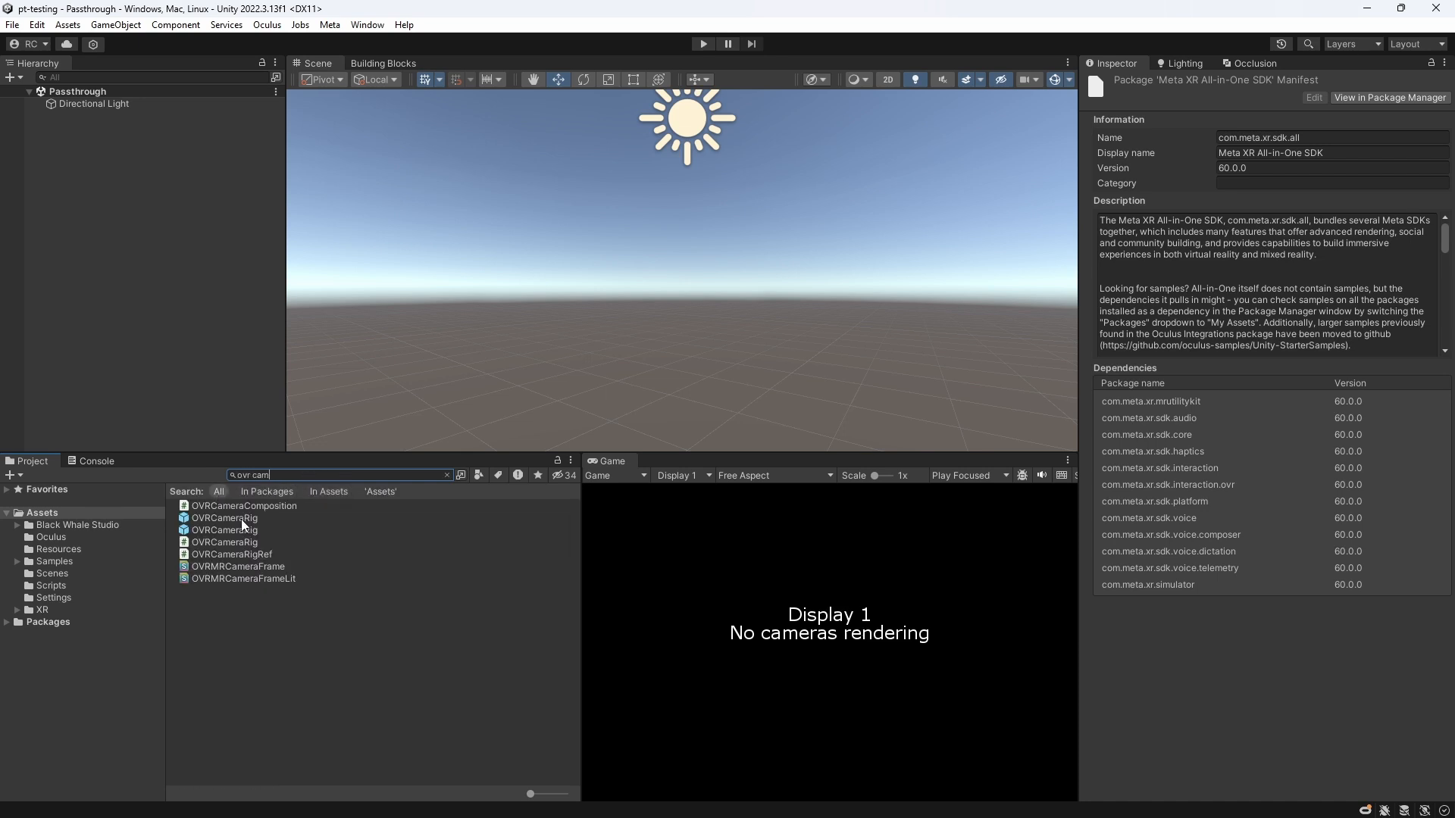
pyautogui.click(224, 531)
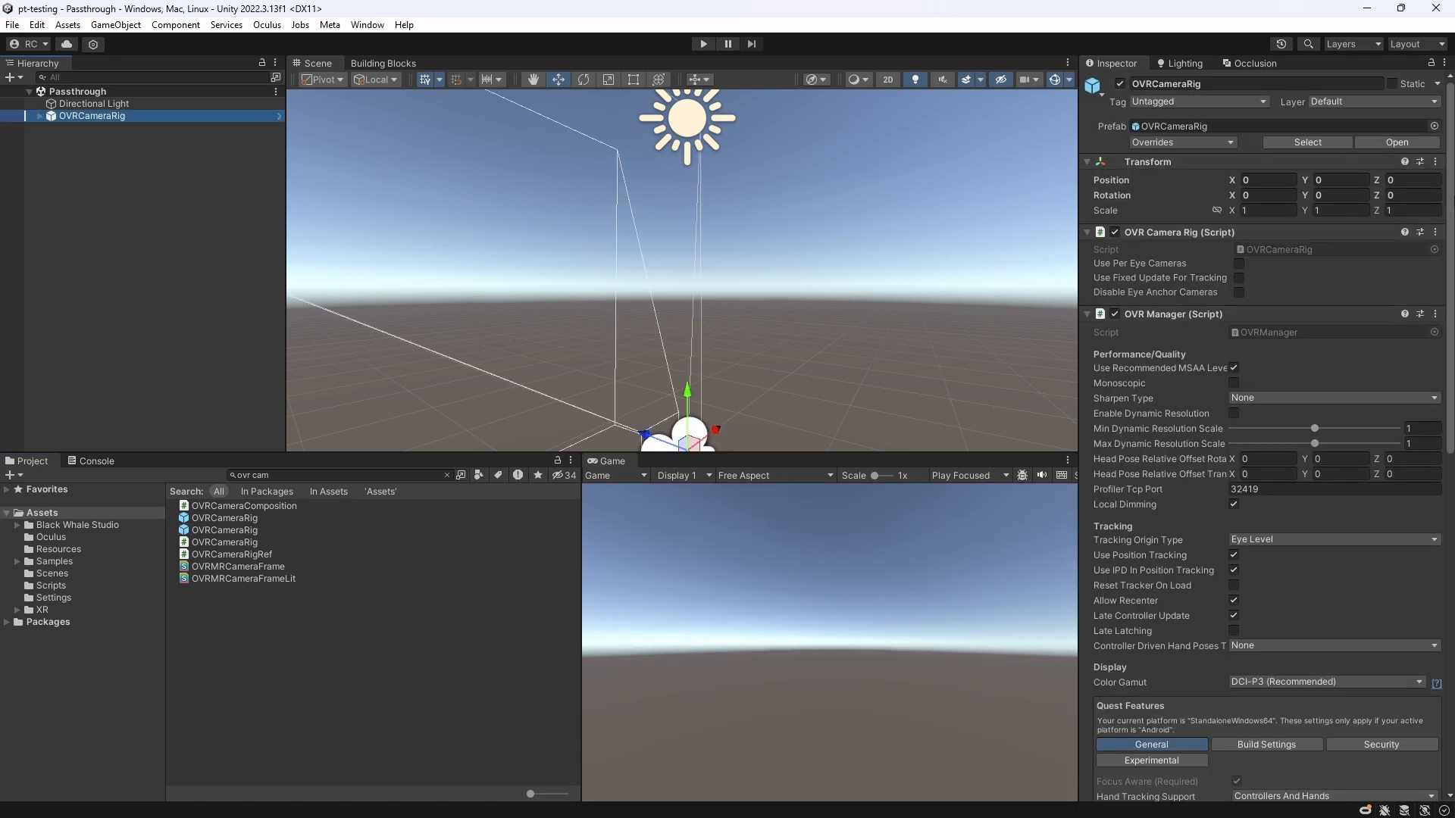
# Tick Enable Passthrough under Insight Passthrough on the OVRCameraRig's OVR Manager.
pyautogui.scroll(-3)
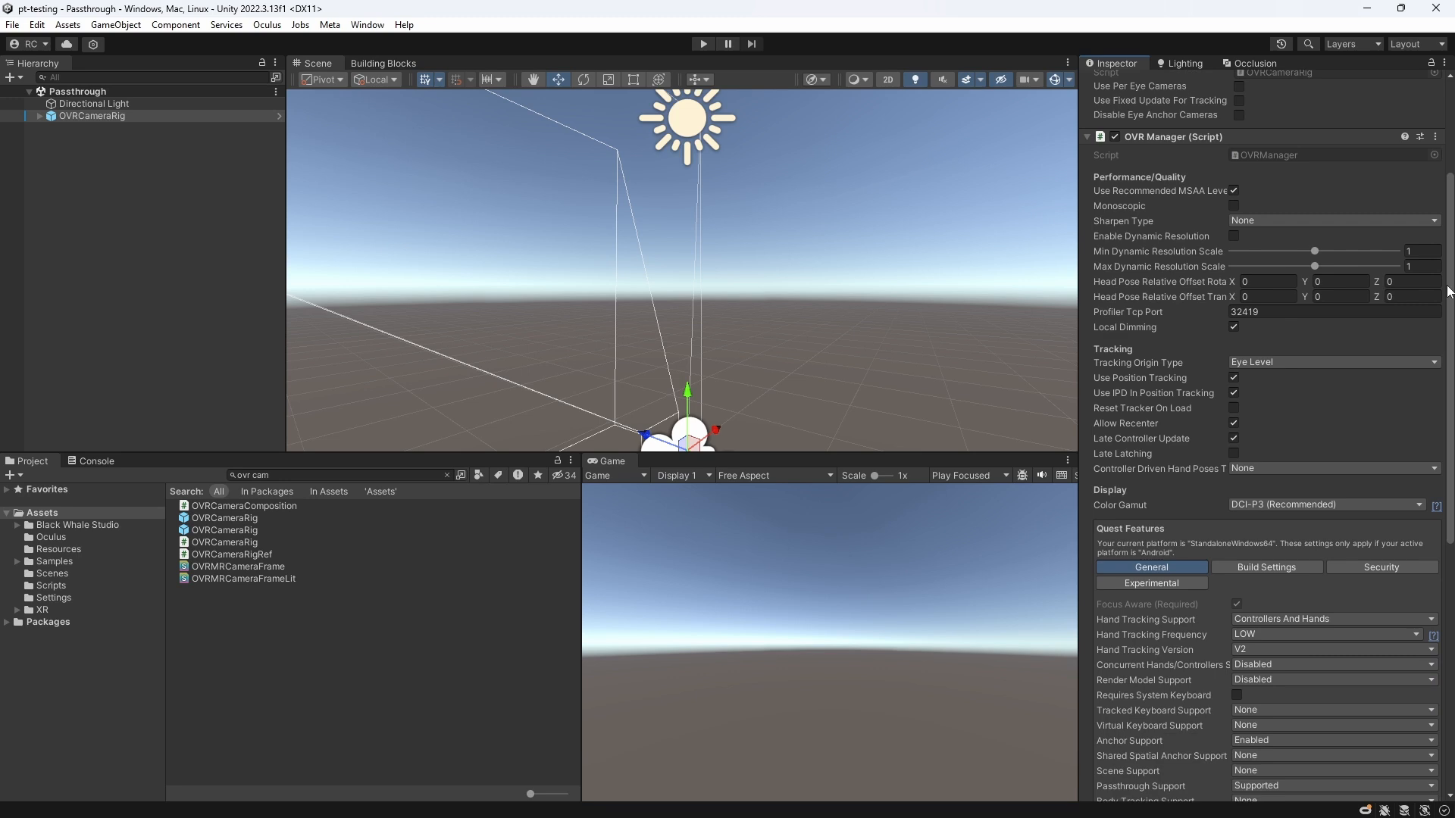
pyautogui.scroll(-3)
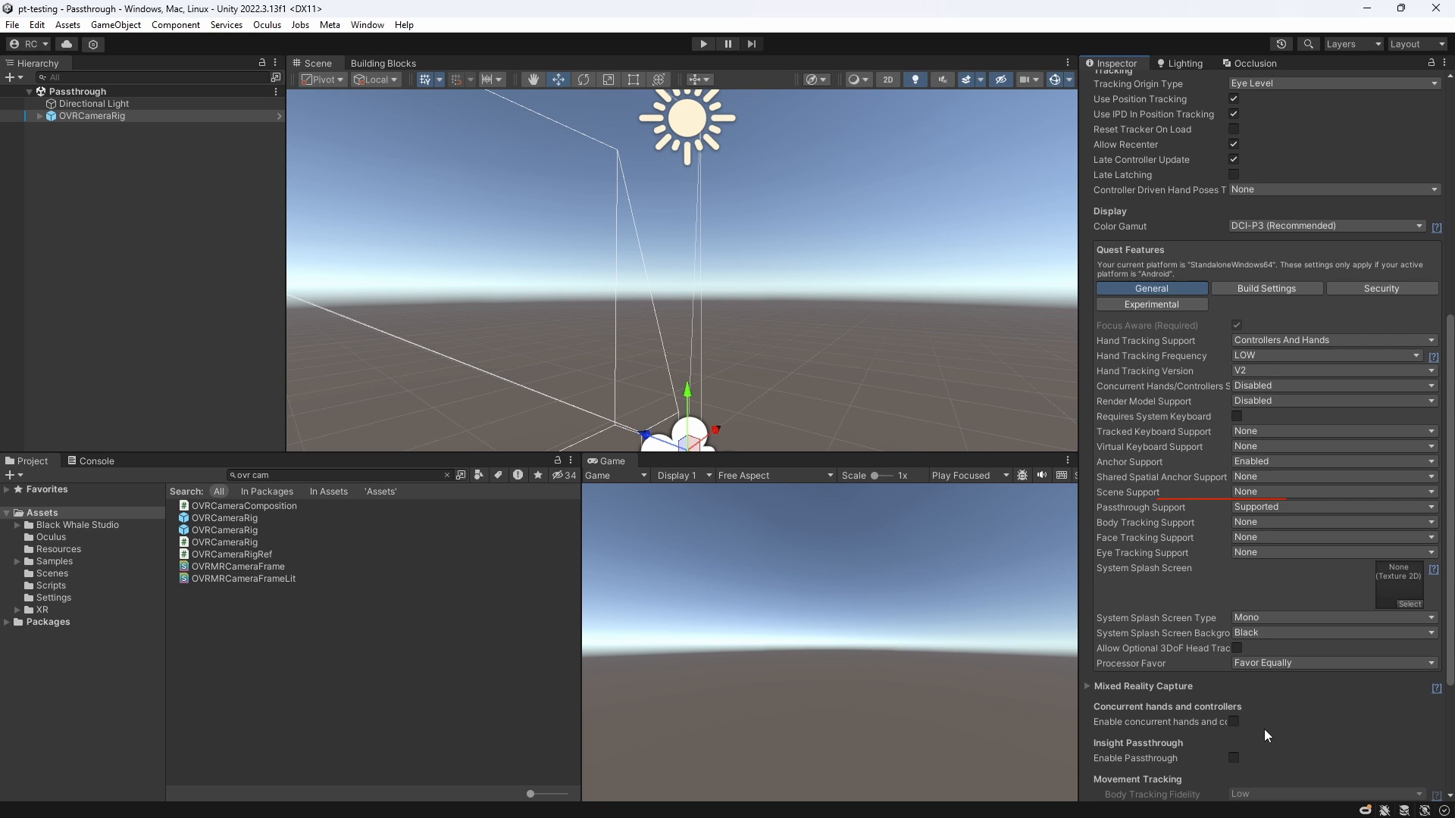
pyautogui.click(1233, 758)
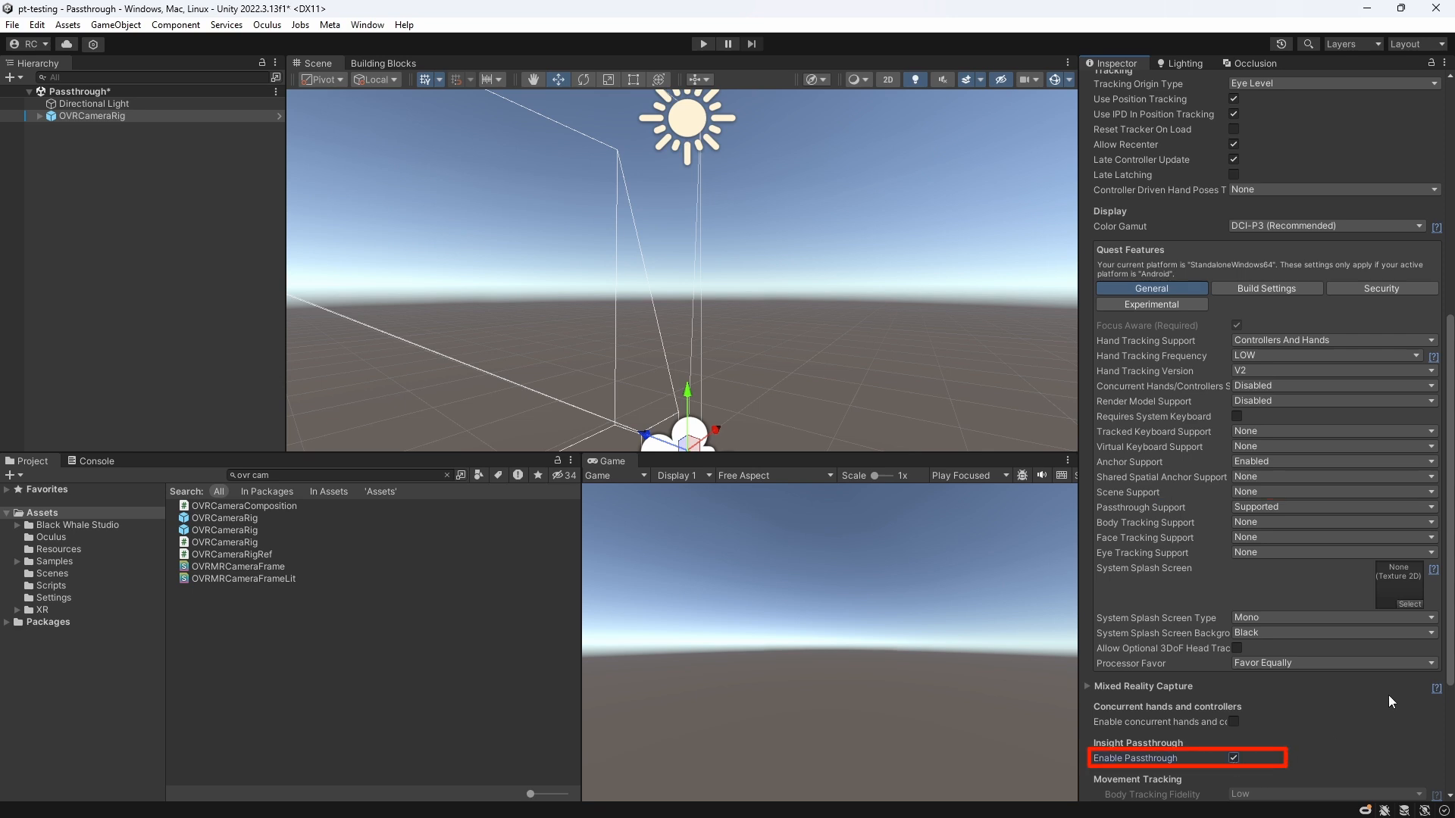
pyautogui.scroll(-3)
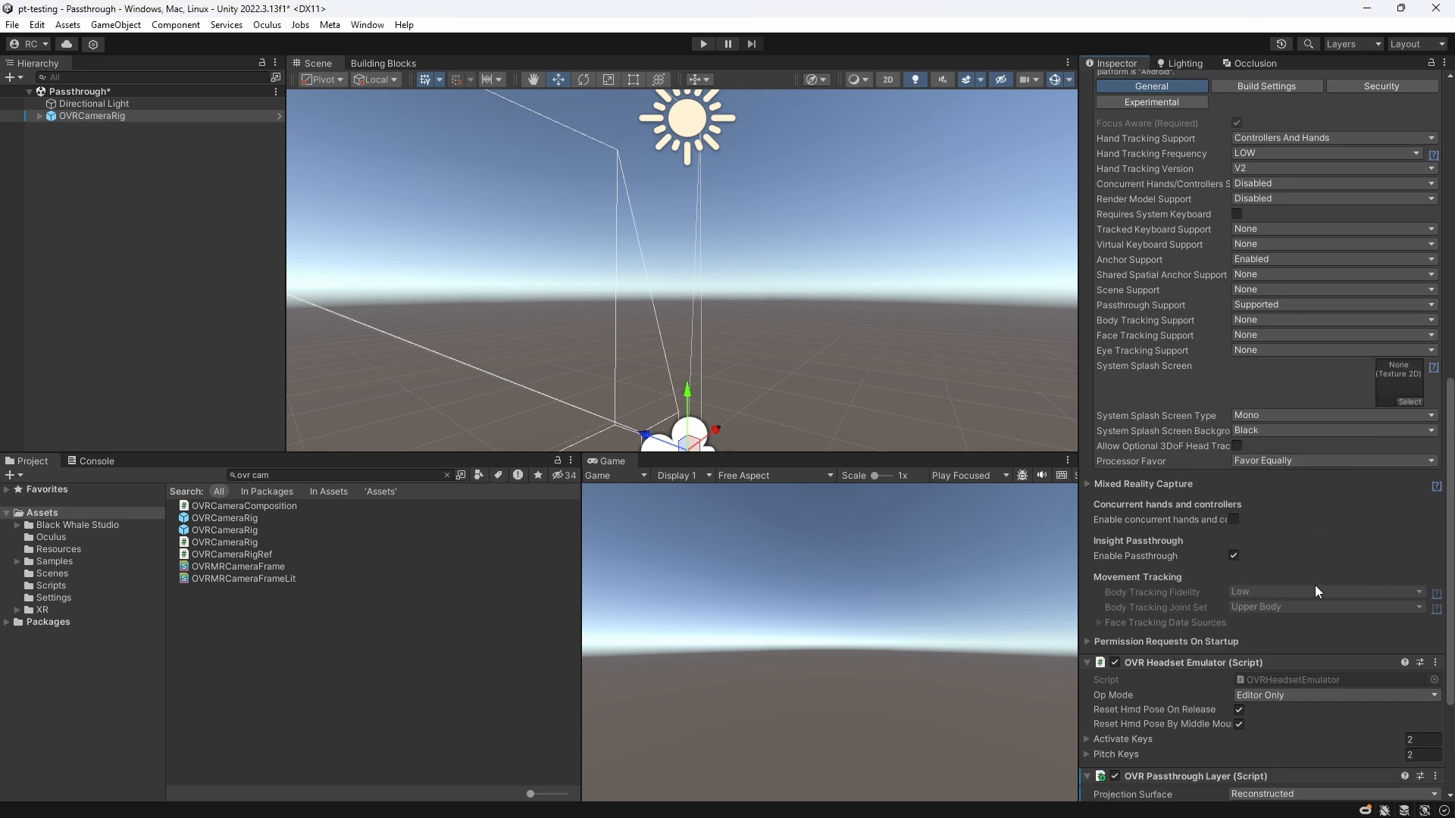
pyautogui.scroll(-3)
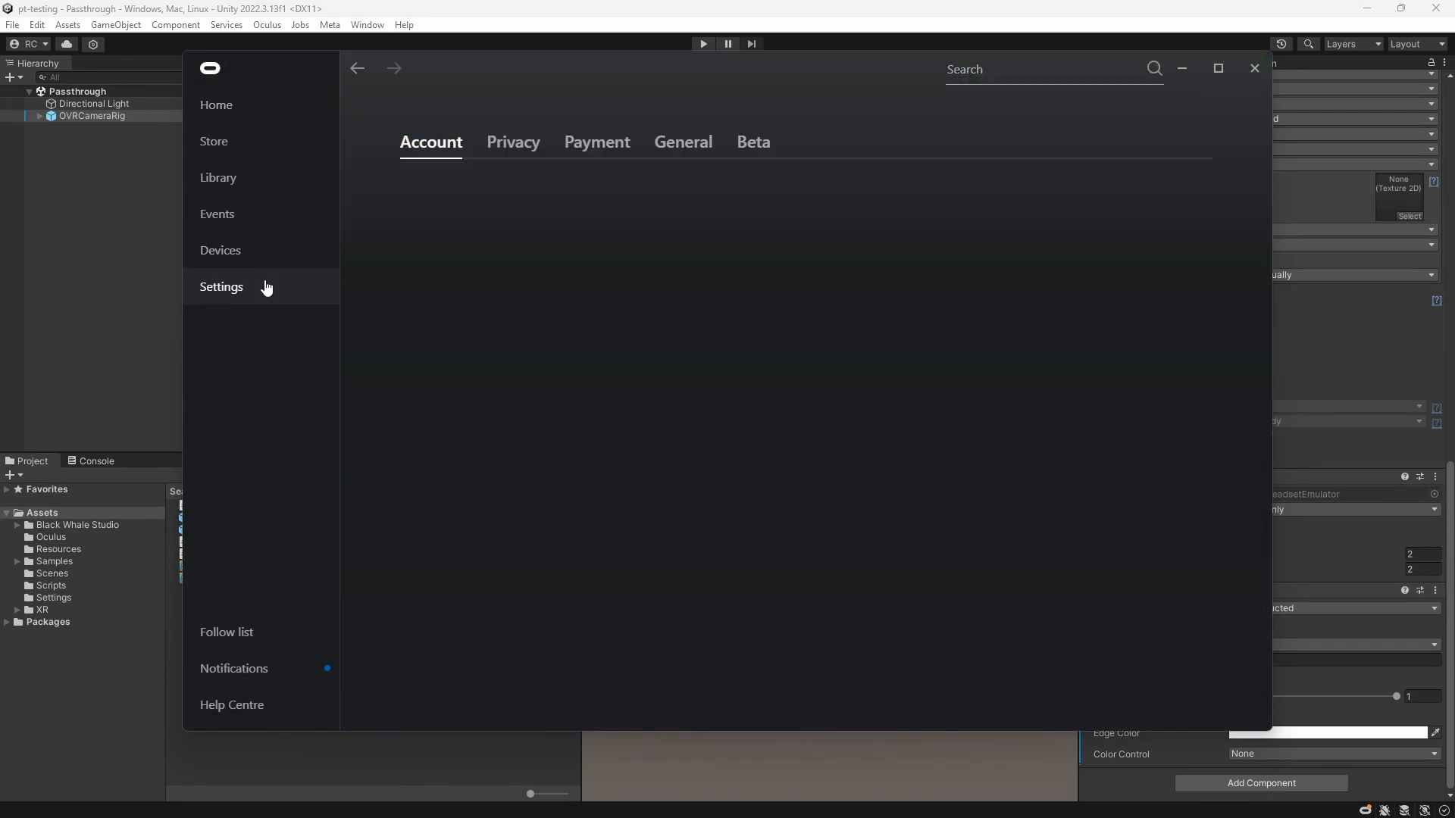
# Switch on Developer runtime features and Pass-through over Oculus Link in the Beta settings.
pyautogui.click(753, 143)
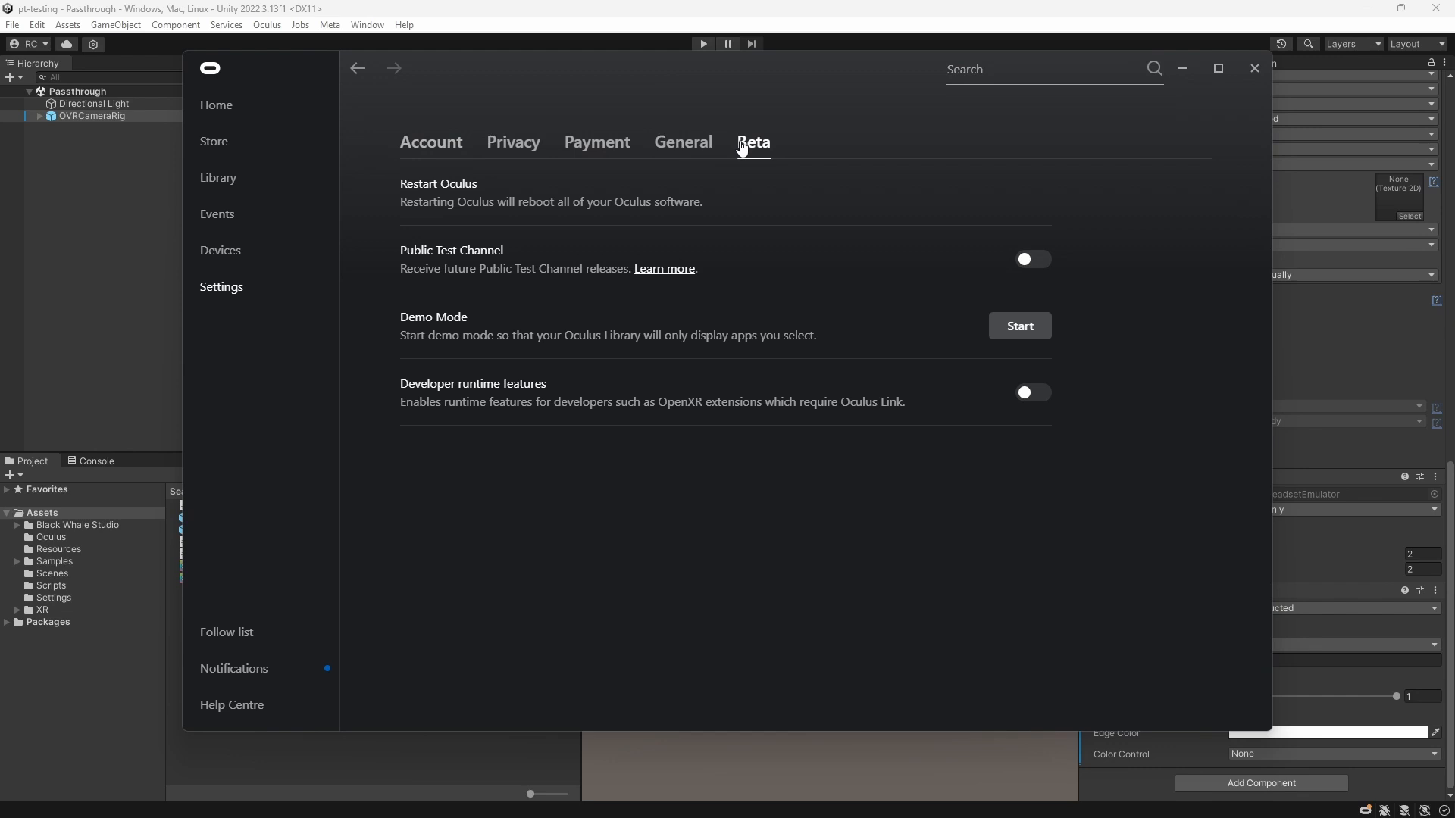
pyautogui.click(1034, 391)
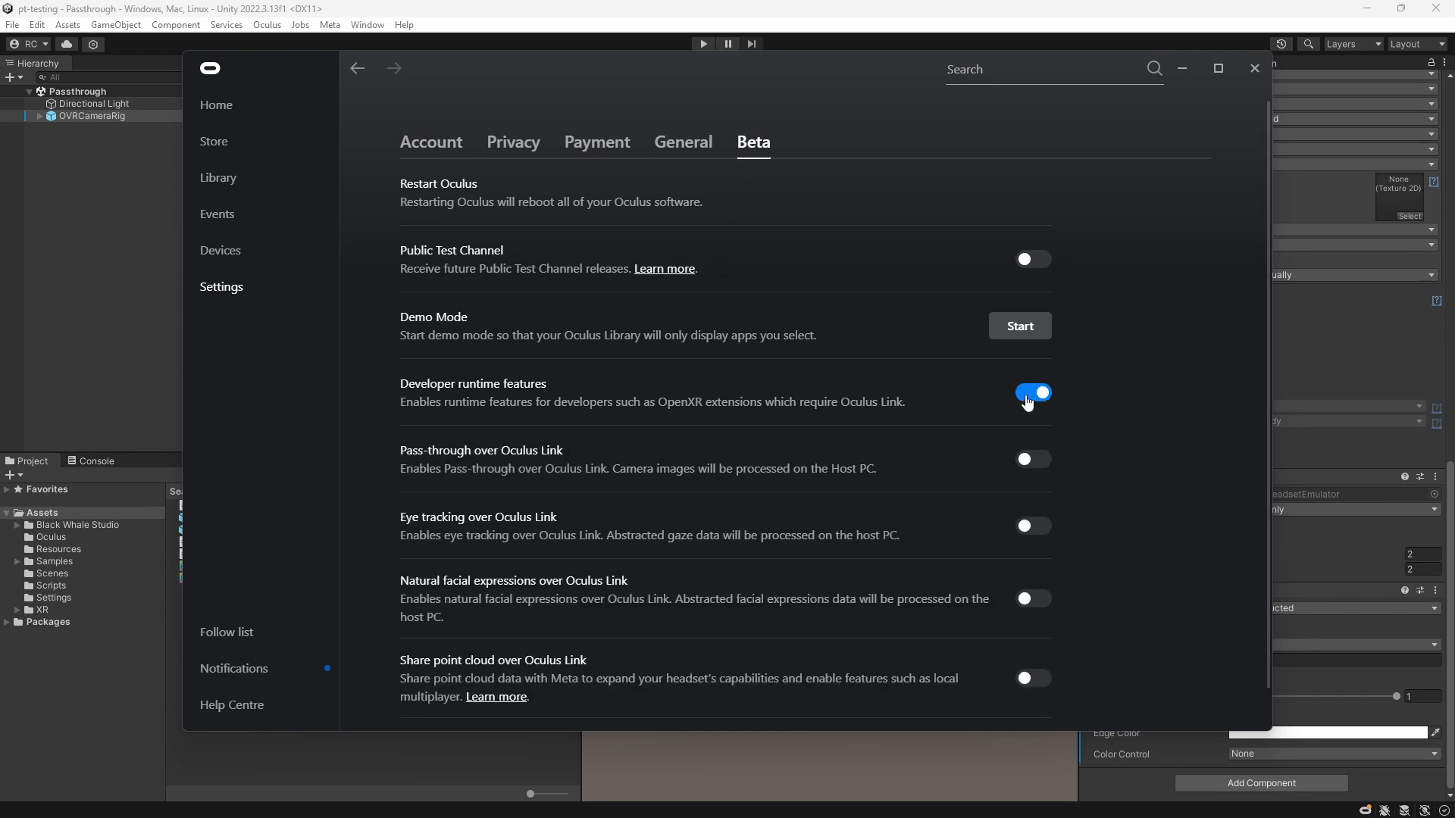
pyautogui.click(1033, 460)
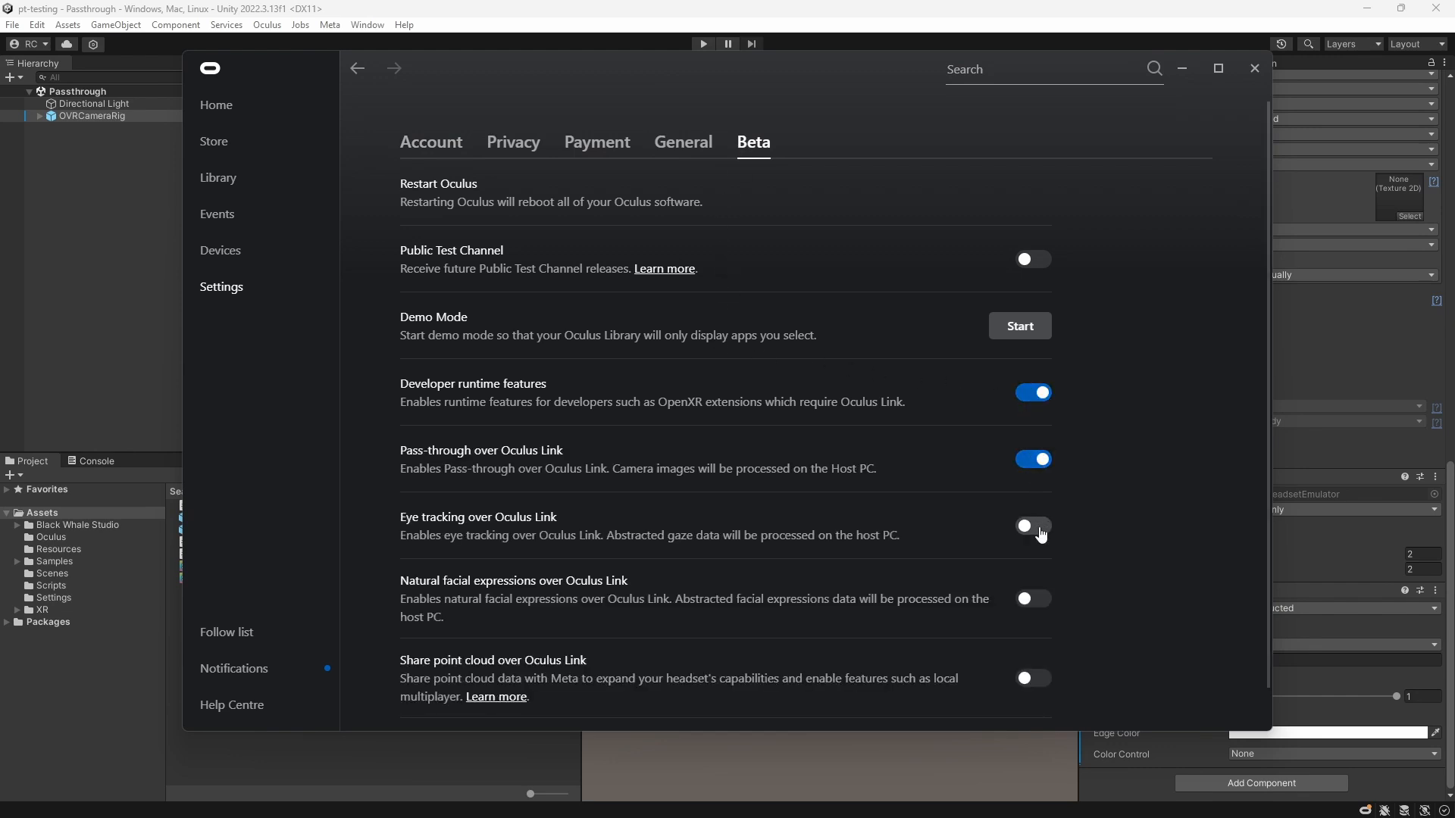